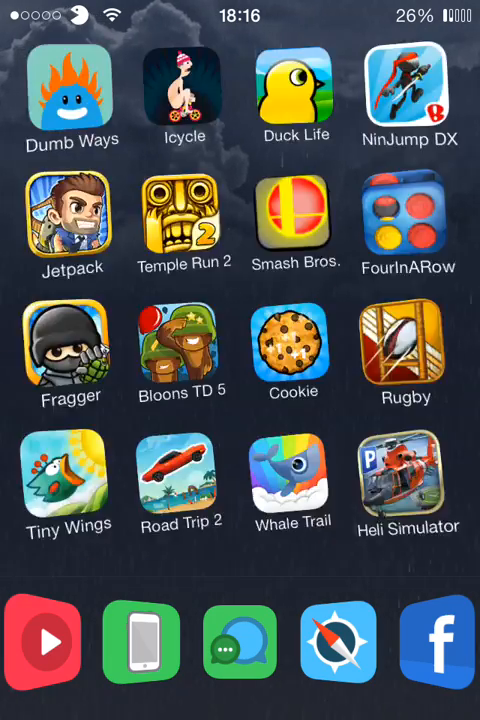
- Scroll the Settings list to reach the installed tweak entries including Weatherboard
{"action": "scroll", "scroll_direction": "left", "scroll_amount": 3}
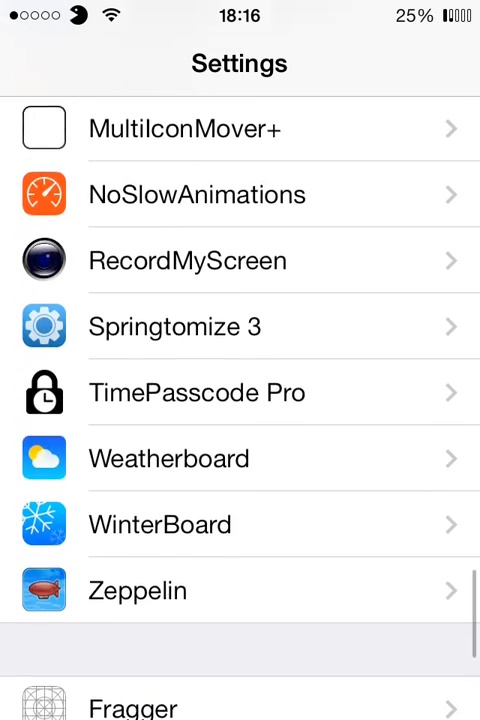
- Toggle the Weatherboard switch off and back on from its settings page
{"action": "scroll", "scroll_direction": "down", "scroll_amount": 3}
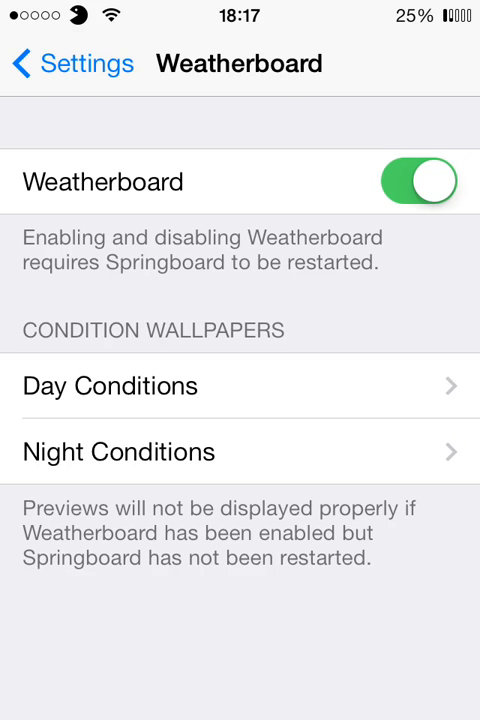
{"action": "left_click", "coordinate": [420, 180]}
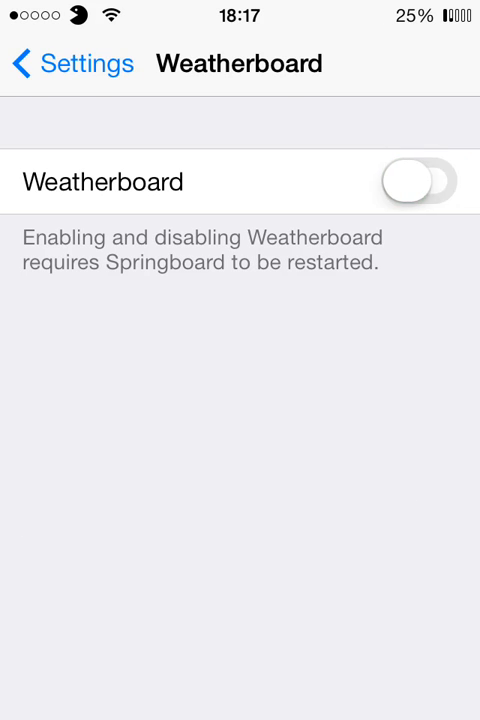
{"action": "left_click", "coordinate": [420, 180]}
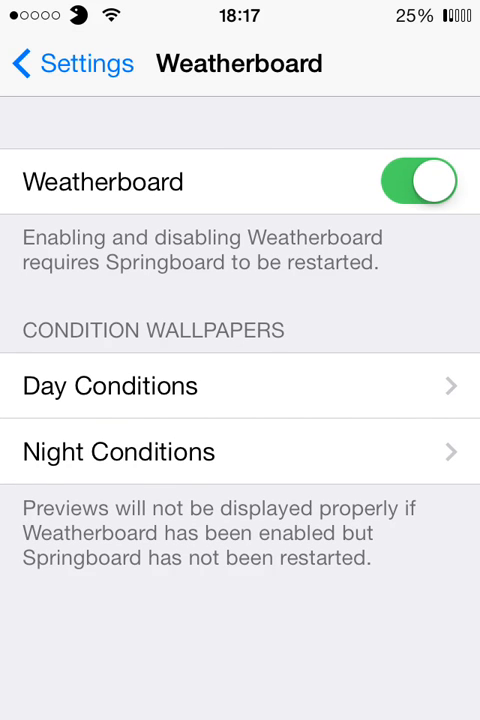
- Show the Day Conditions list with a lock-screen wallpaper preview for a chosen condition
{"action": "left_click", "coordinate": [110, 386]}
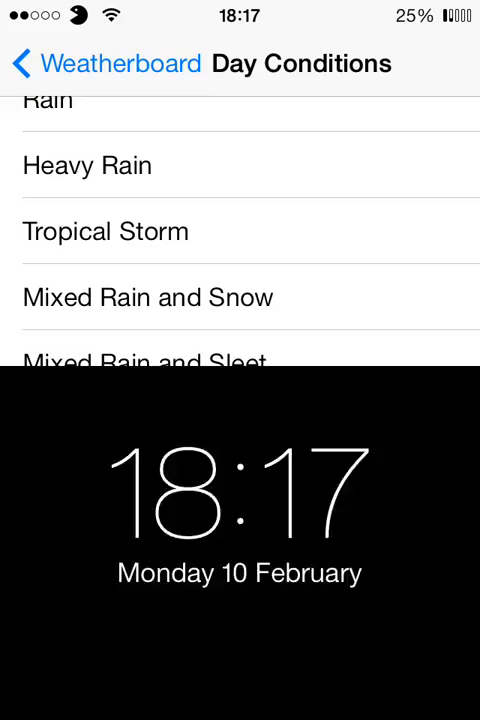
- Scroll through the Night Conditions list down to Scattered Snow Showers
{"action": "scroll", "scroll_direction": "down", "scroll_amount": 3}
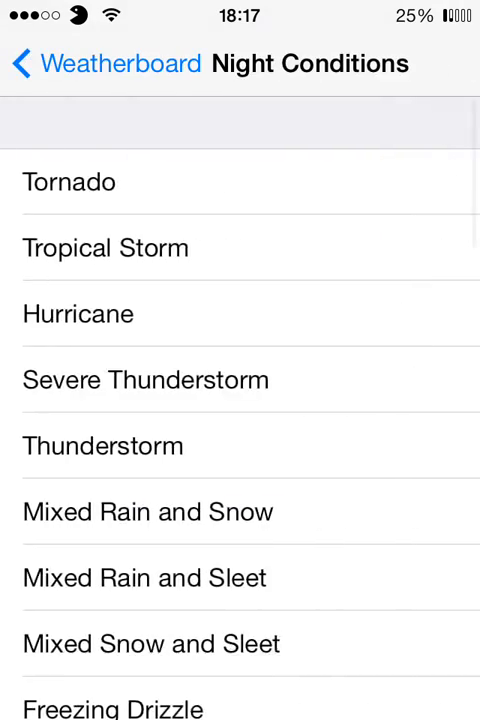
{"action": "scroll", "scroll_direction": "down", "scroll_amount": 3}
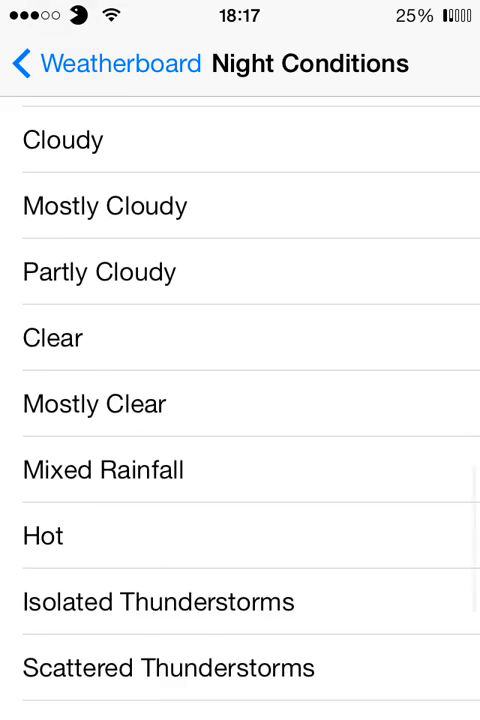
{"action": "scroll", "scroll_direction": "down", "scroll_amount": 3}
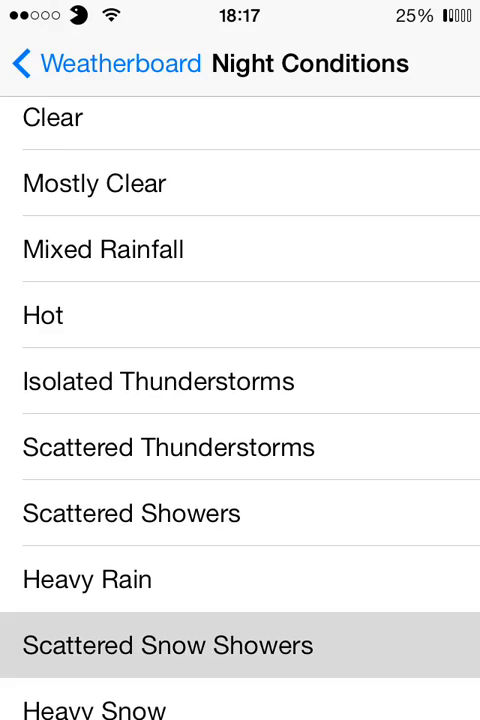